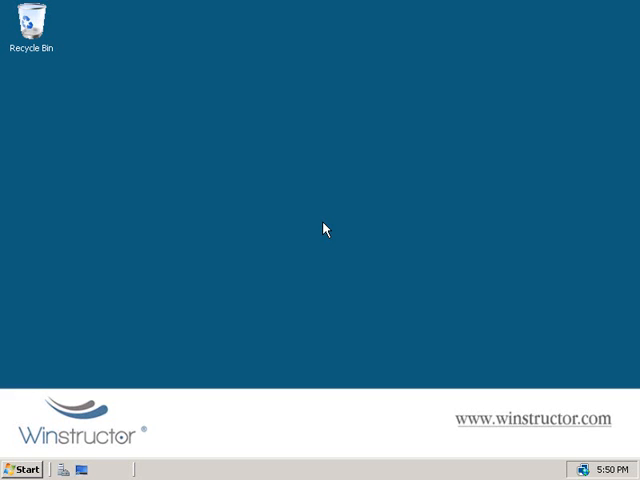
# Step: Launch Active Directory Users and Computers from Start > Administrative Tools
pyautogui.click(20, 468)
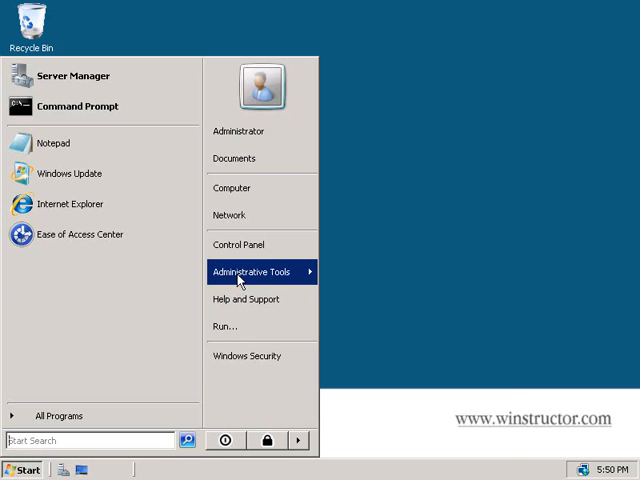
pyautogui.click(258, 272)
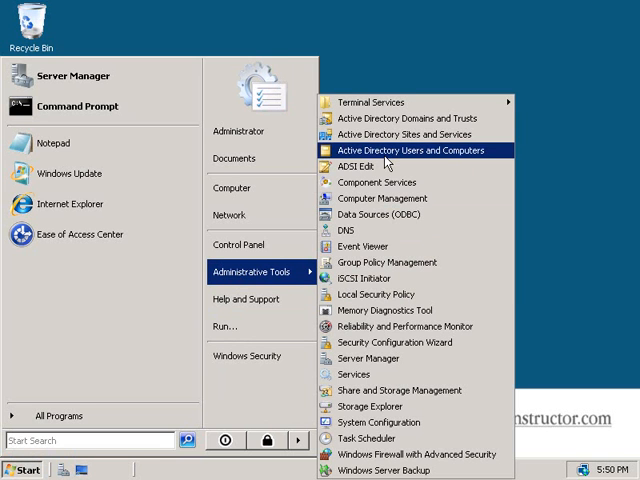
pyautogui.click(410, 152)
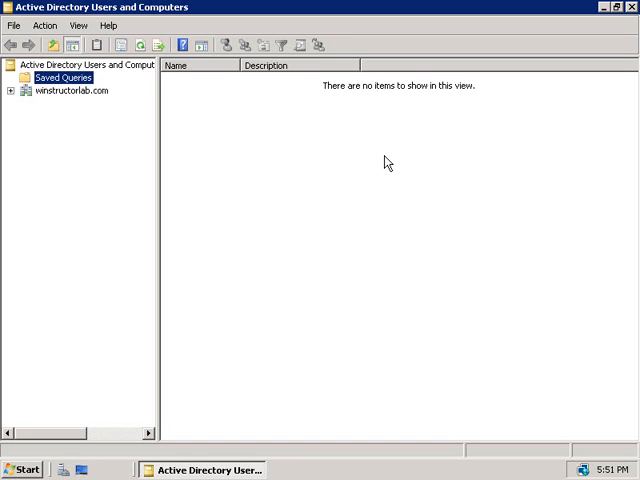
pyautogui.moveTo(82, 126)
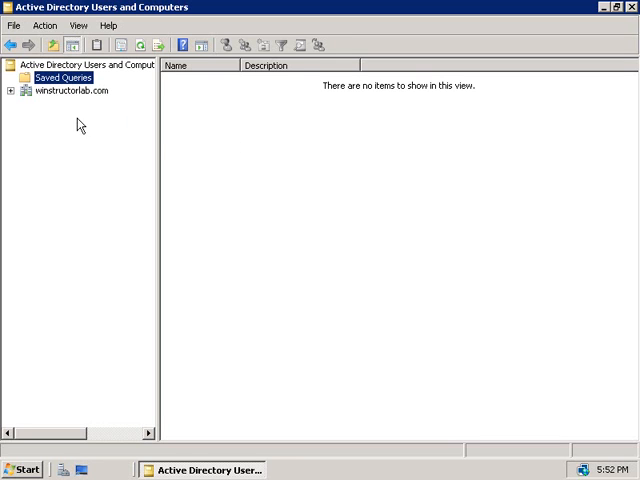
# Step: Expand winstructorlab.com and list the Users container's built-in accounts and admin groups
pyautogui.click(12, 90)
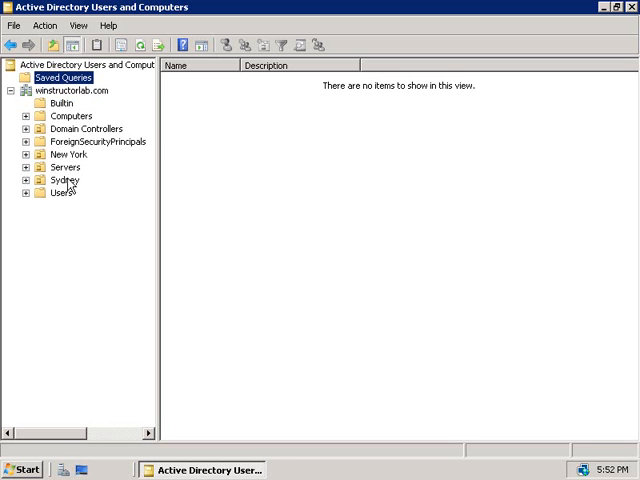
pyautogui.click(60, 192)
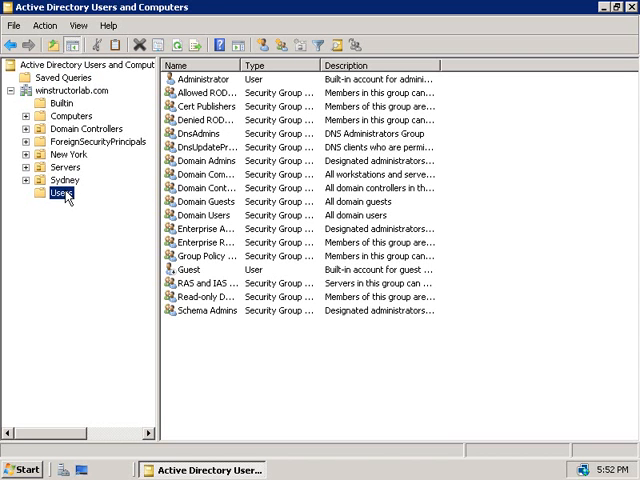
pyautogui.moveTo(248, 78)
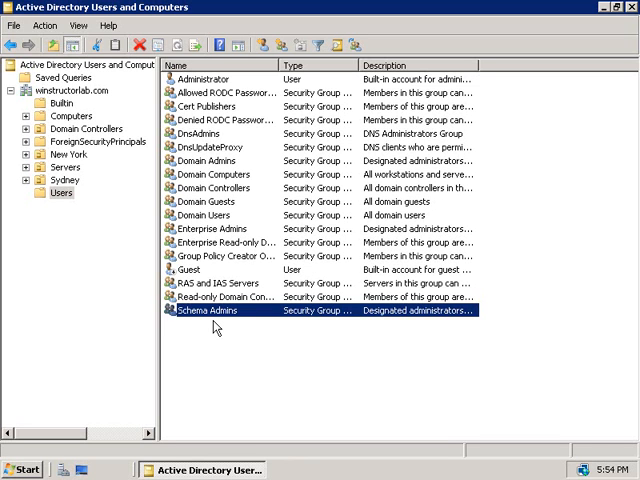
pyautogui.moveTo(66, 196)
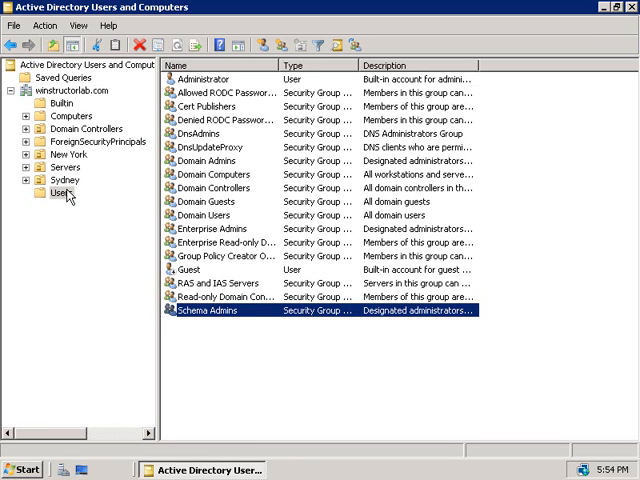
pyautogui.moveTo(212, 82)
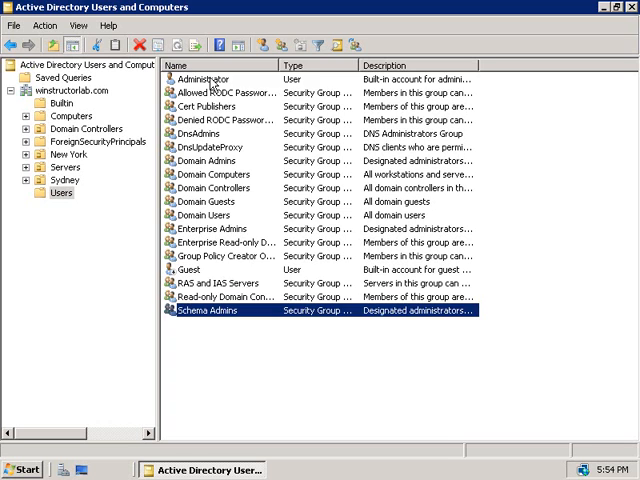
pyautogui.rightClick(202, 80)
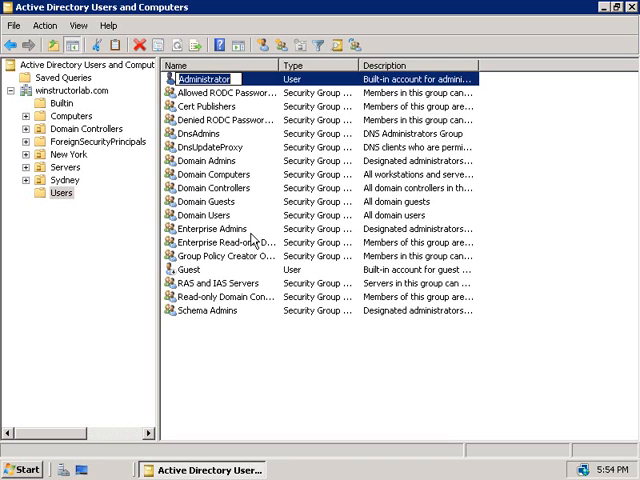
# Step: In Group Policy Management, expand Forest > Domains > winstructorlab.com and edit the Default Domain Policy
pyautogui.click(20, 470)
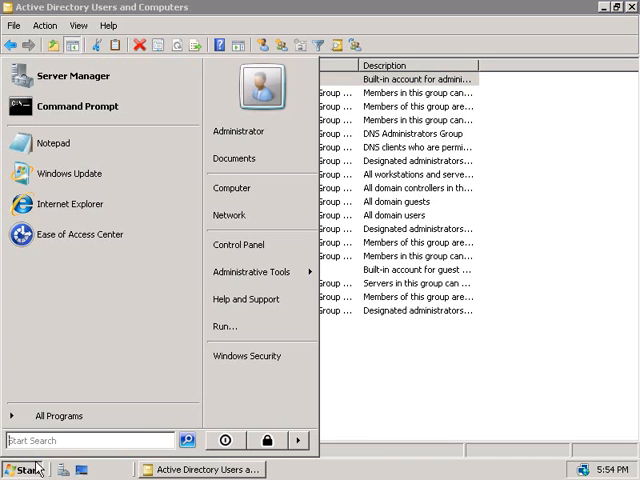
pyautogui.click(250, 272)
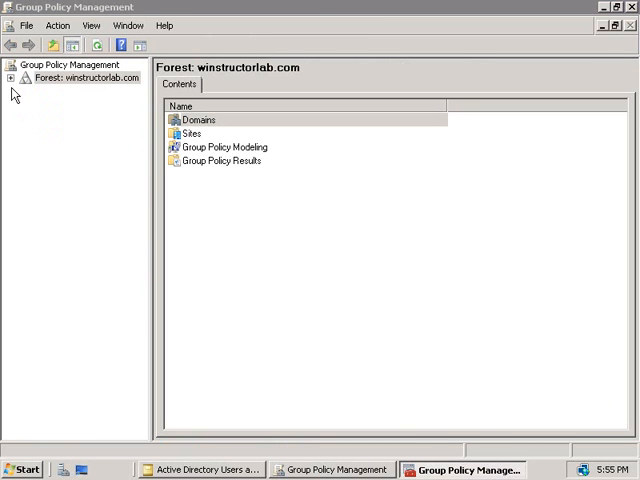
pyautogui.click(10, 78)
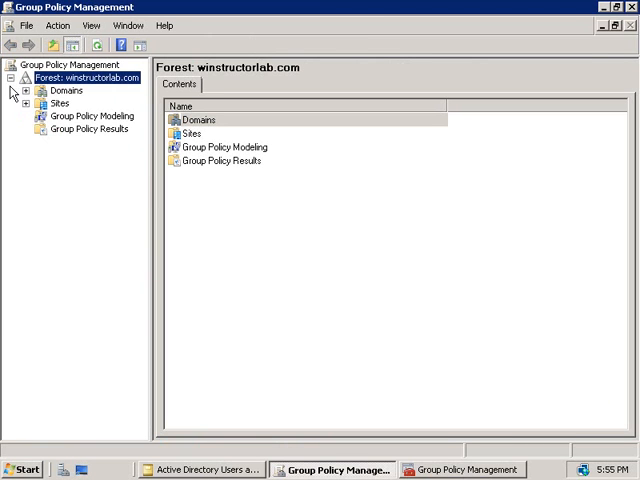
pyautogui.click(24, 90)
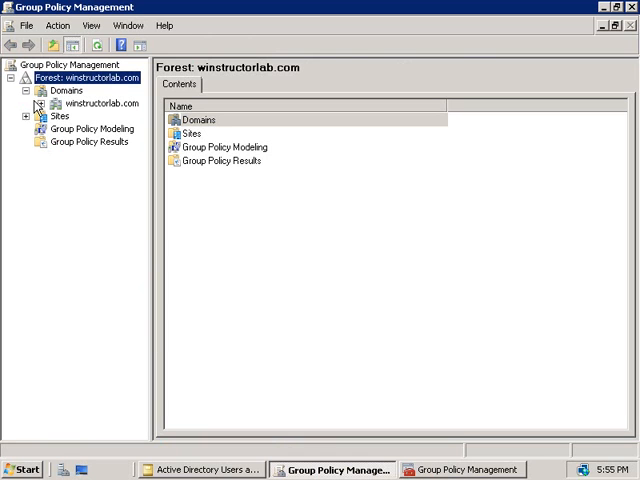
pyautogui.click(40, 104)
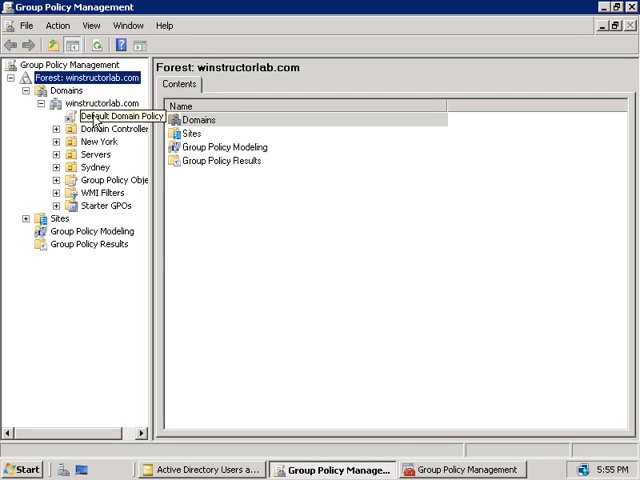
pyautogui.rightClick(120, 116)
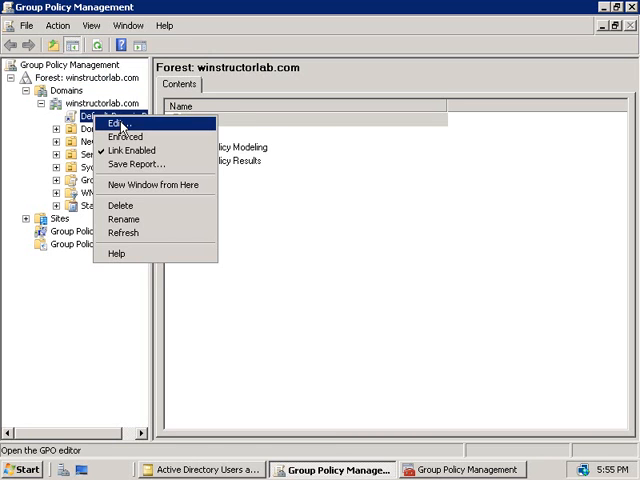
pyautogui.click(116, 120)
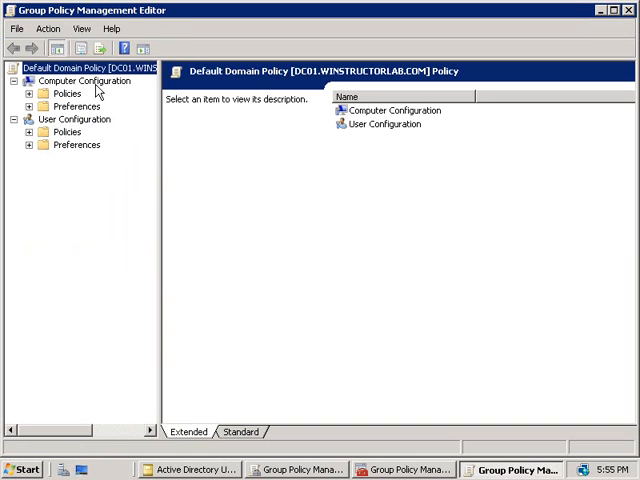
# Step: Drill into Computer Configuration > Policies > Windows Settings > Security Settings > Local Policies > Security Options
pyautogui.click(32, 92)
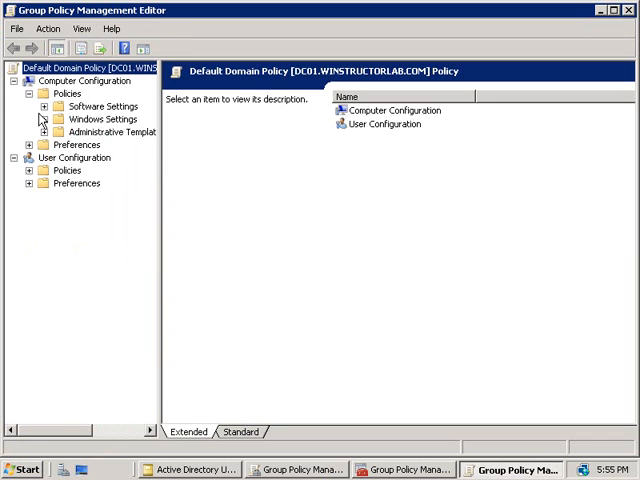
pyautogui.click(48, 118)
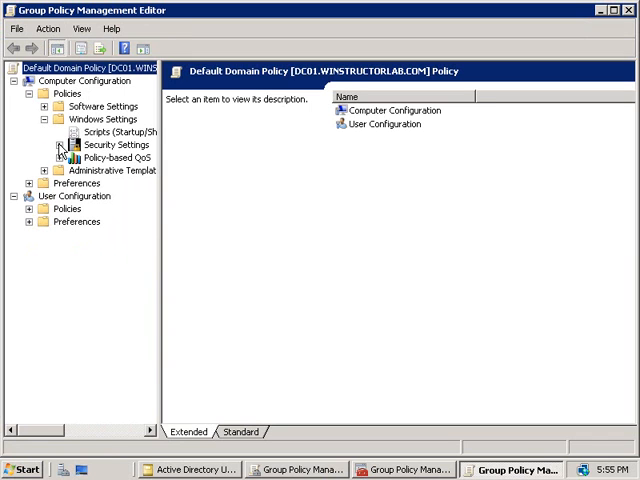
pyautogui.click(64, 144)
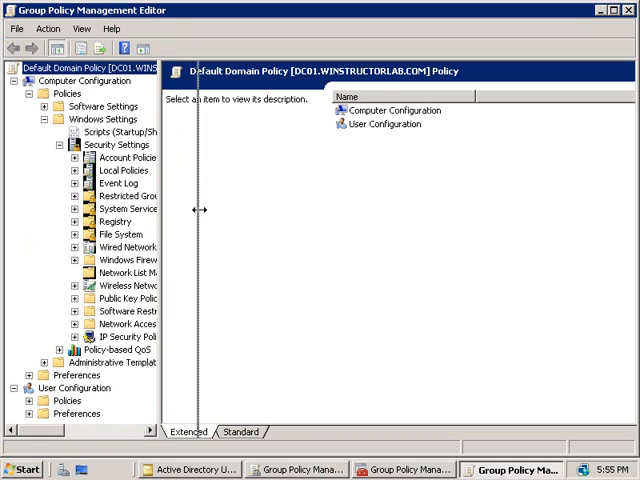
pyautogui.moveTo(202, 208); pyautogui.dragTo(222, 208)
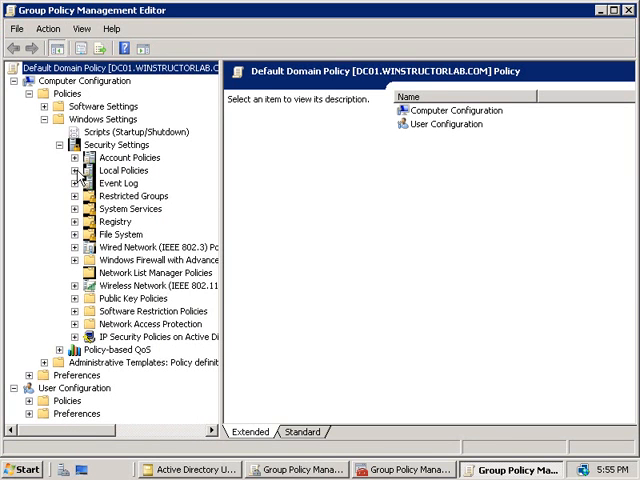
pyautogui.click(74, 170)
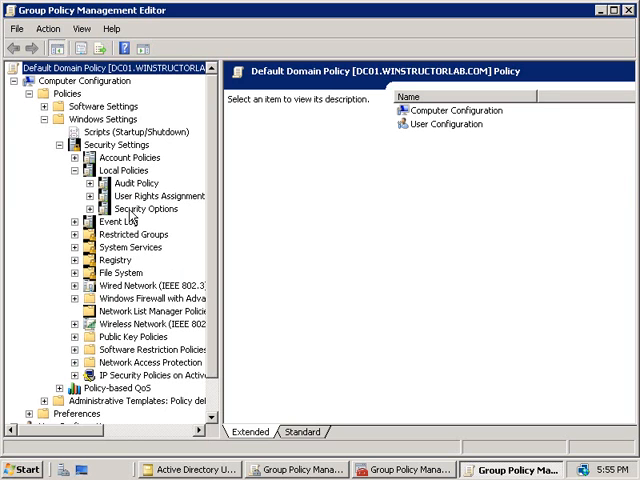
pyautogui.click(148, 208)
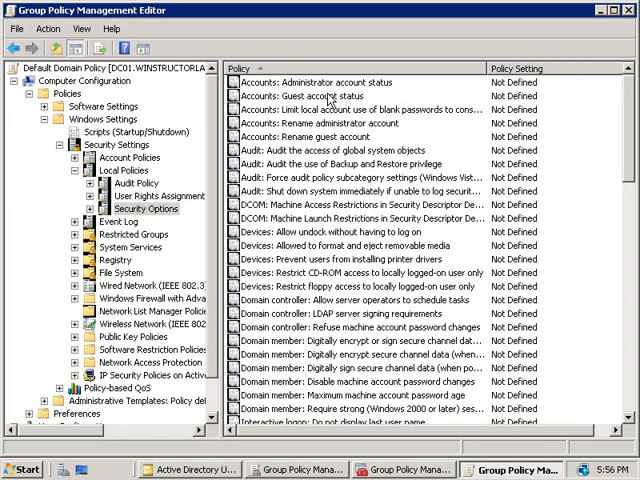
pyautogui.moveTo(322, 128)
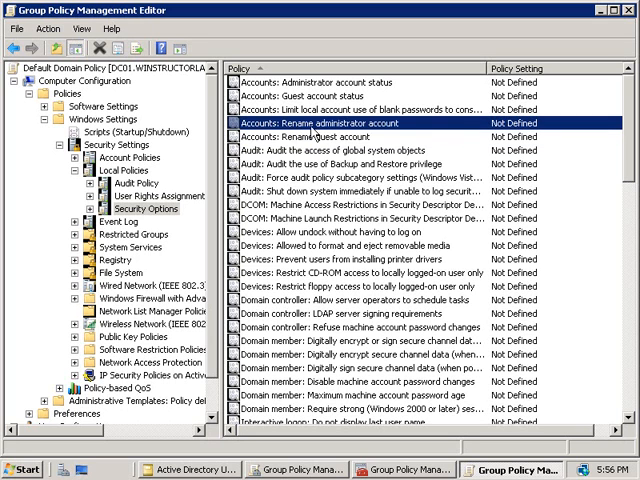
pyautogui.rightClick(320, 122)
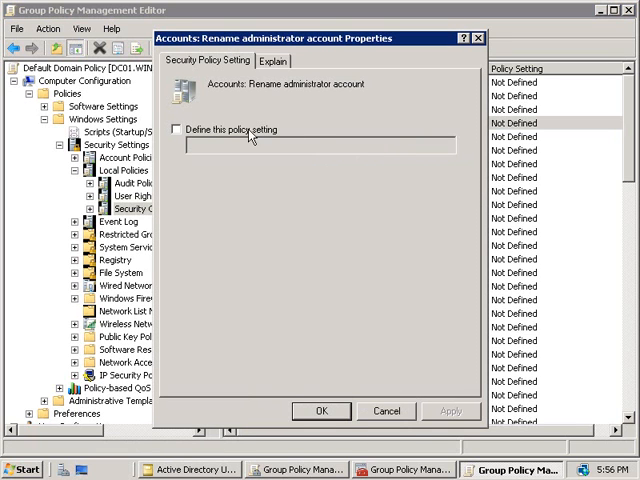
pyautogui.click(184, 130)
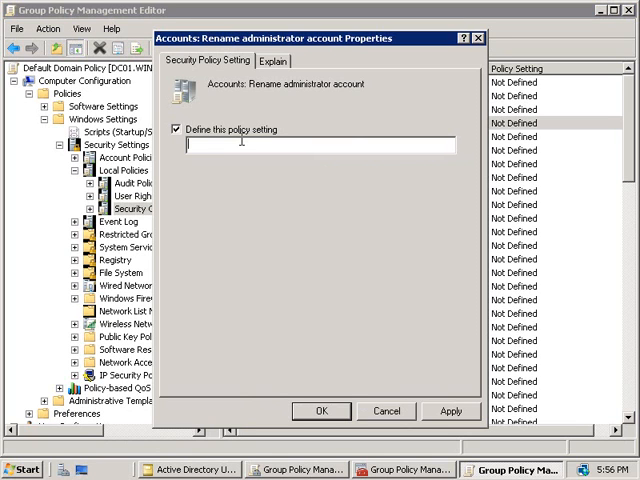
pyautogui.moveTo(250, 188)
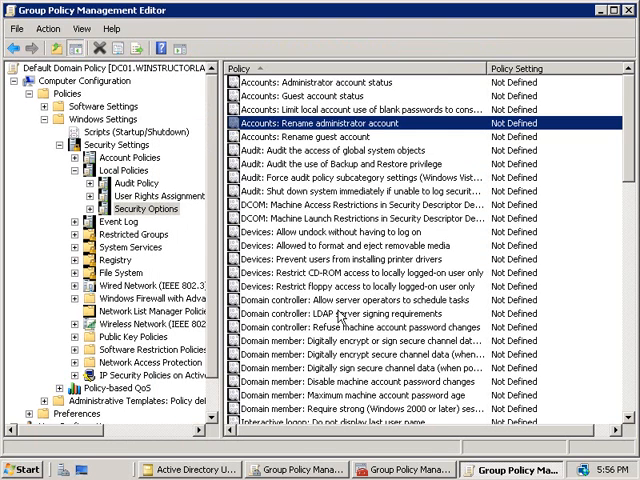
pyautogui.moveTo(288, 100)
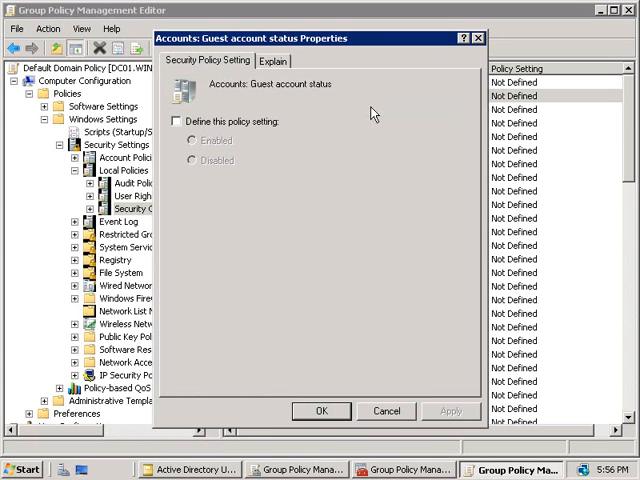
# Step: Enable 'Define this policy setting' for Accounts: Guest account status
pyautogui.click(190, 120)
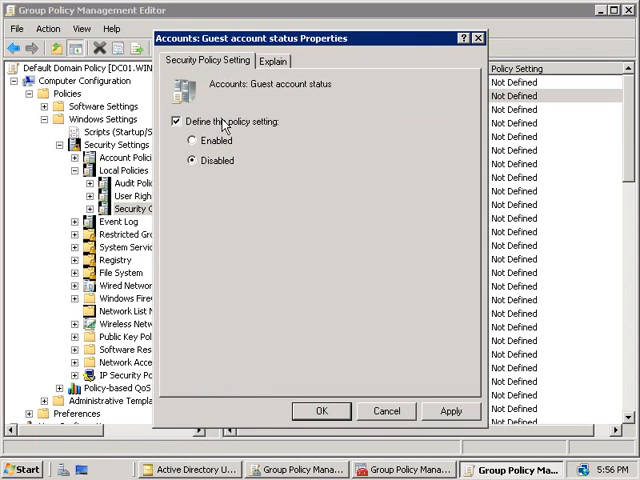
pyautogui.moveTo(212, 172)
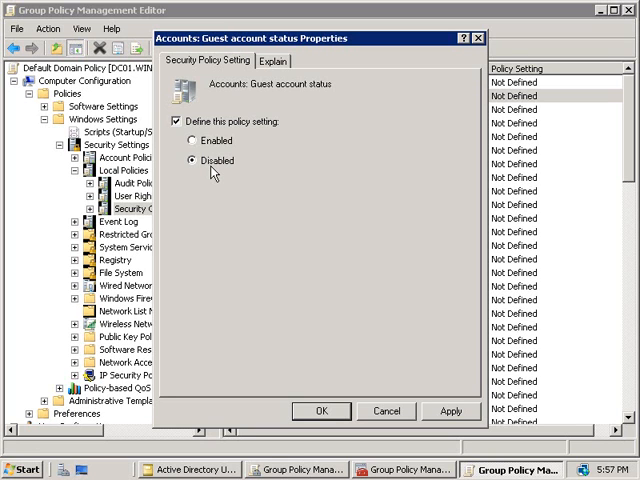
pyautogui.moveTo(368, 328)
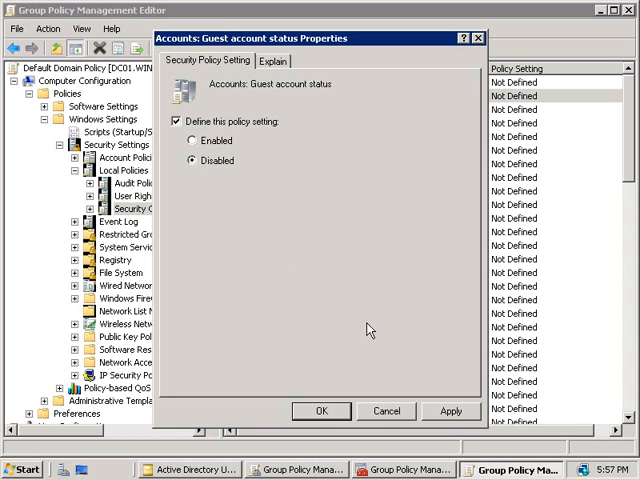
# Step: Switch back to Active Directory Users and Computers showing the Users container
pyautogui.click(190, 470)
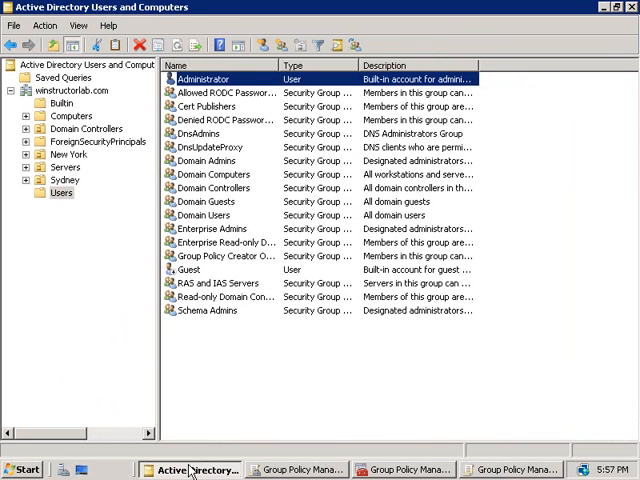
pyautogui.moveTo(72, 116)
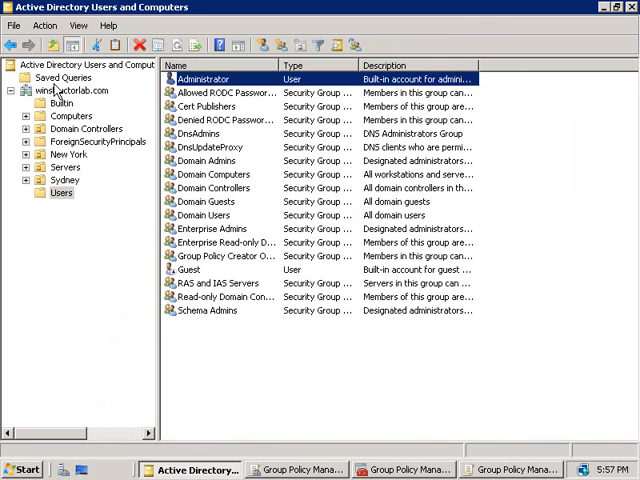
pyautogui.moveTo(58, 92)
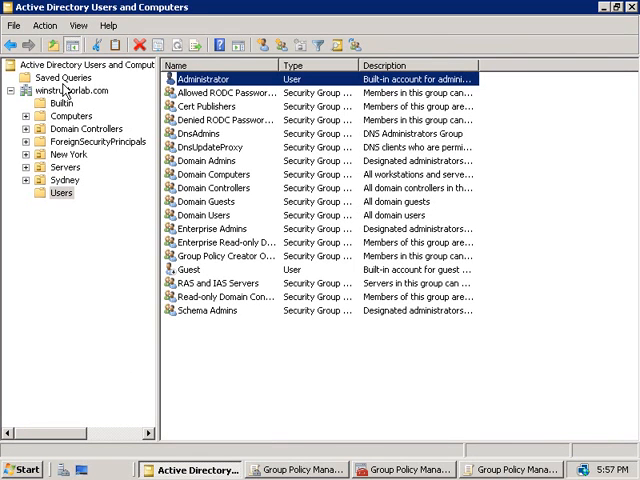
# Step: Create a saved query named Old Accounts and define it by Days since last logon
pyautogui.click(62, 76)
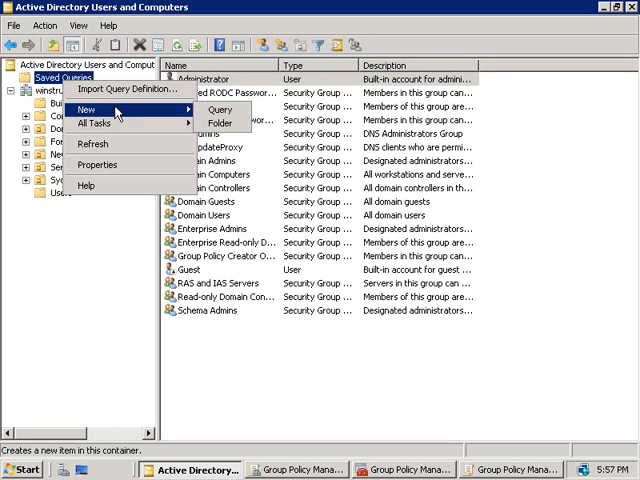
pyautogui.click(222, 108)
pyautogui.write('O')
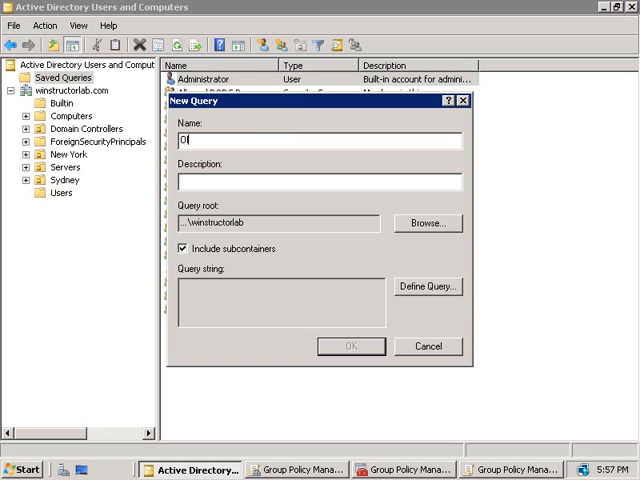
pyautogui.write('ld Accounts')
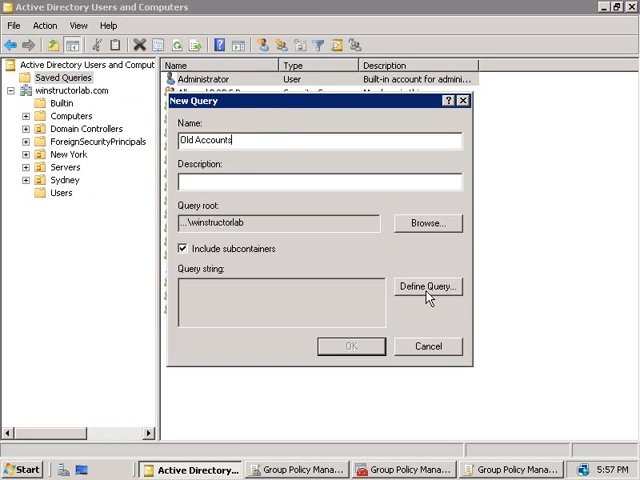
pyautogui.click(428, 286)
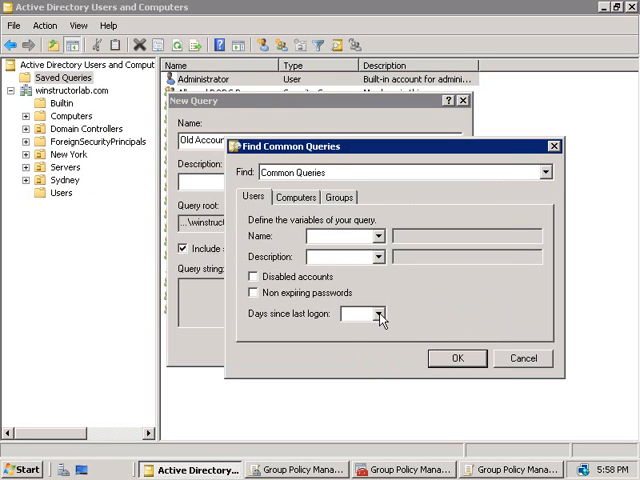
pyautogui.click(378, 312)
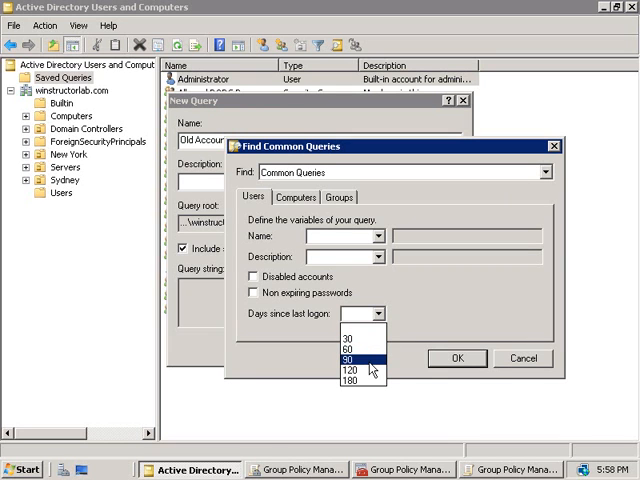
pyautogui.moveTo(356, 348)
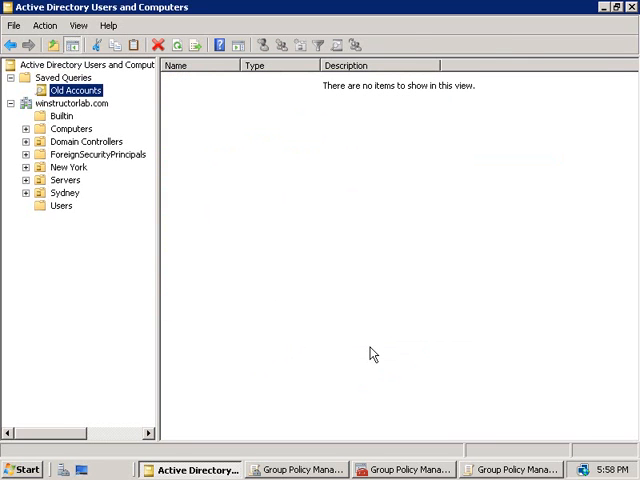
pyautogui.moveTo(428, 308)
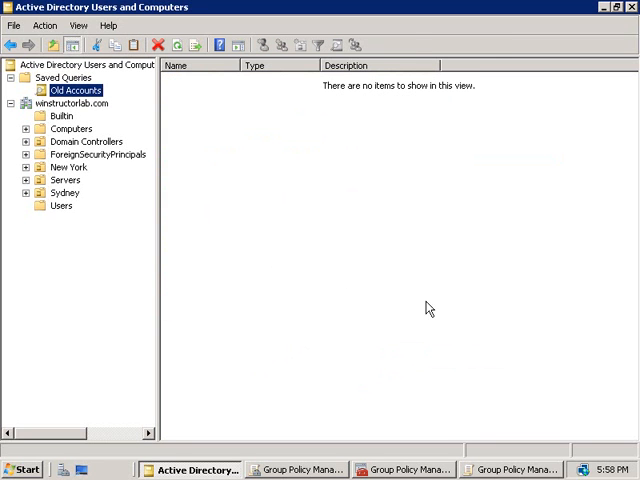
pyautogui.moveTo(318, 252)
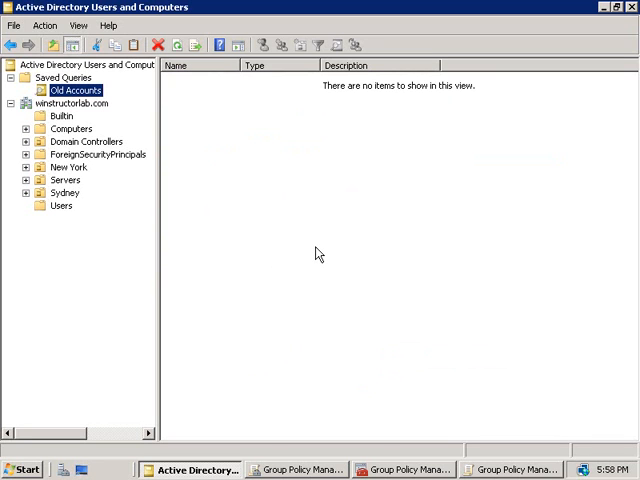
pyautogui.moveTo(276, 130)
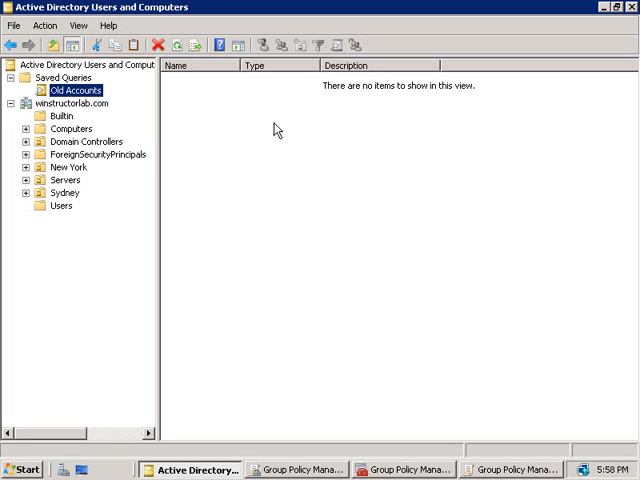
pyautogui.moveTo(138, 108)
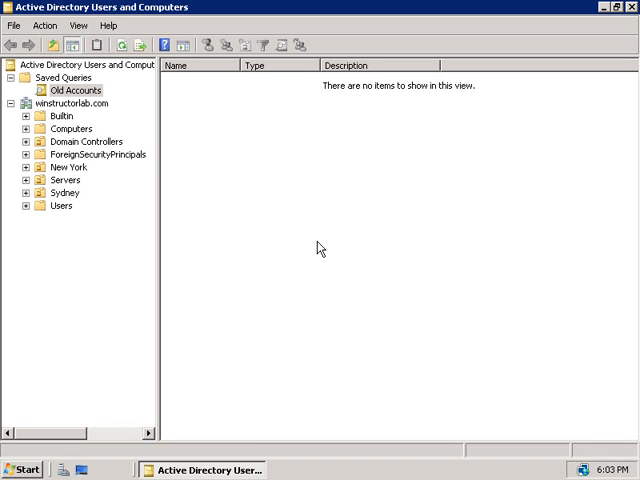
pyautogui.moveTo(98, 170)
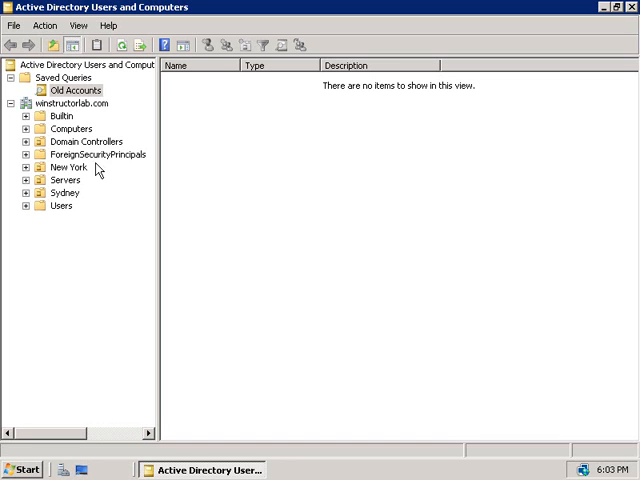
pyautogui.moveTo(68, 108)
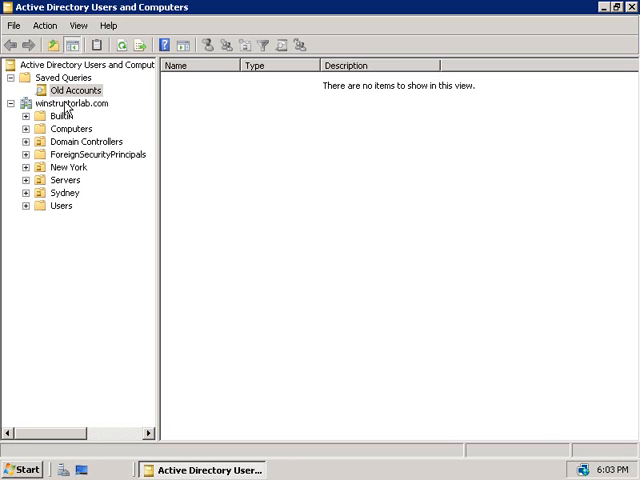
# Step: Create an organizational unit named Service Admins under the domain root
pyautogui.rightClick(62, 104)
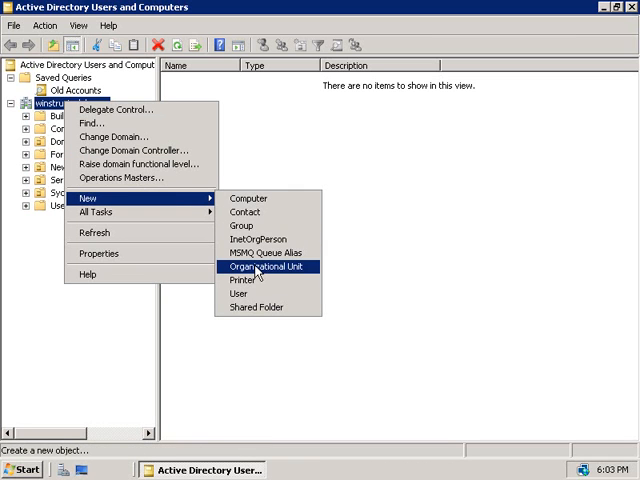
pyautogui.click(268, 266)
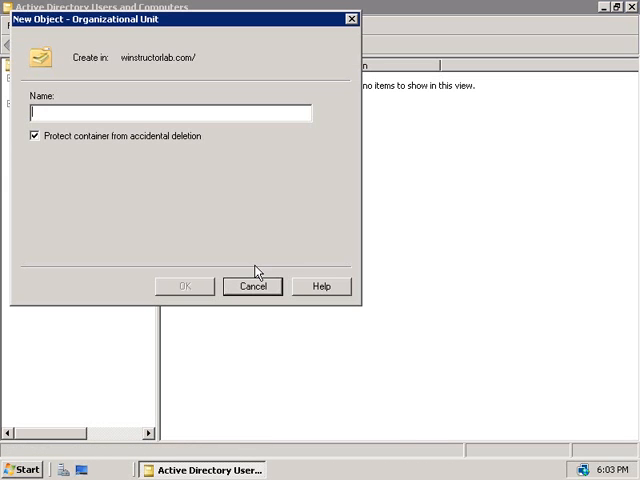
pyautogui.write('Service Ad')
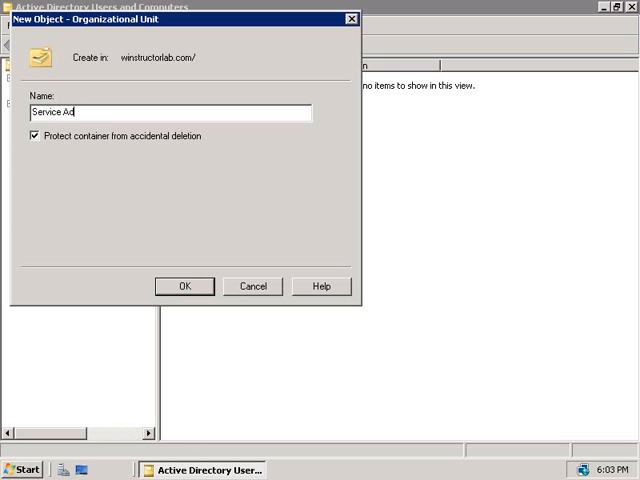
pyautogui.write('mins')
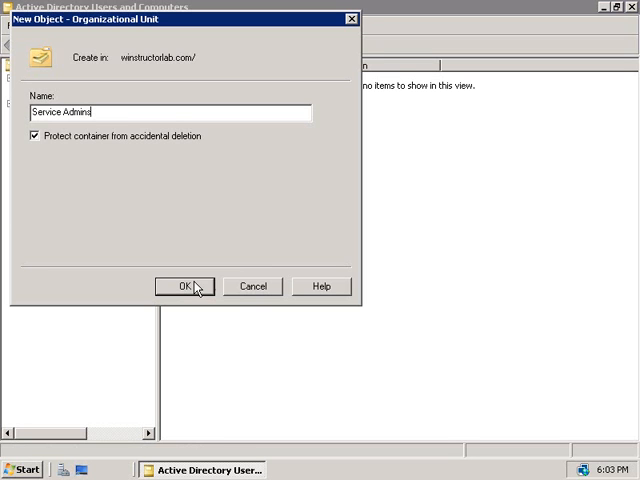
pyautogui.click(184, 286)
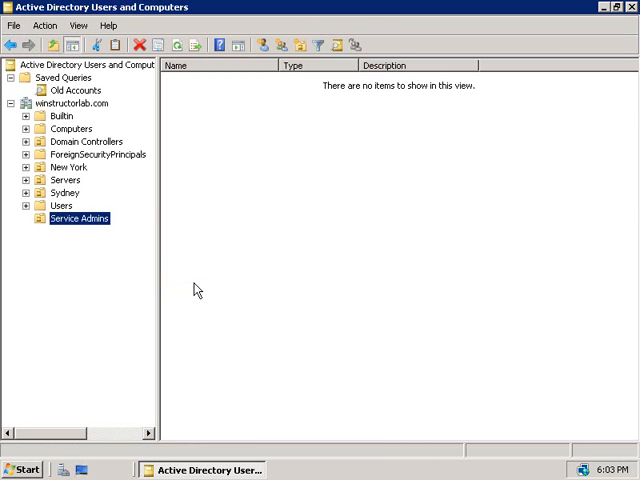
# Step: Enable Advanced Features and show the Security permissions of the Service Admins unit
pyautogui.click(76, 24)
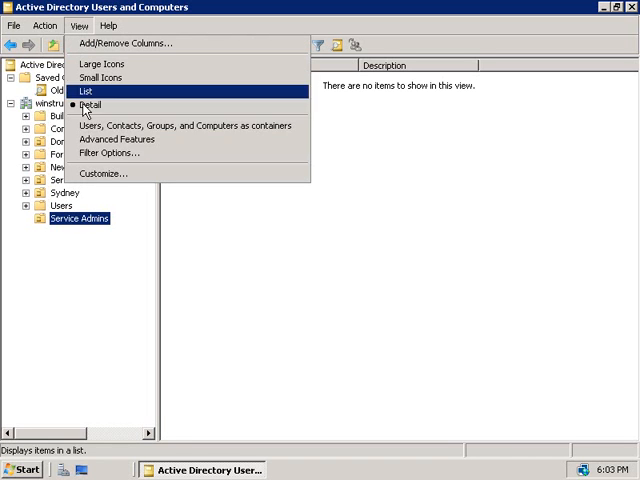
pyautogui.moveTo(116, 140)
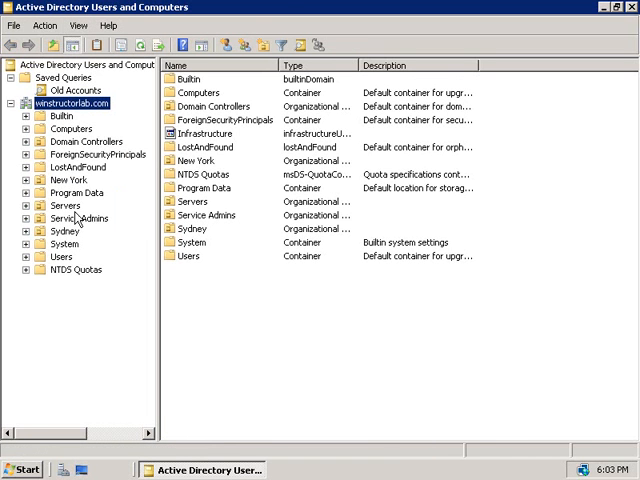
pyautogui.rightClick(64, 218)
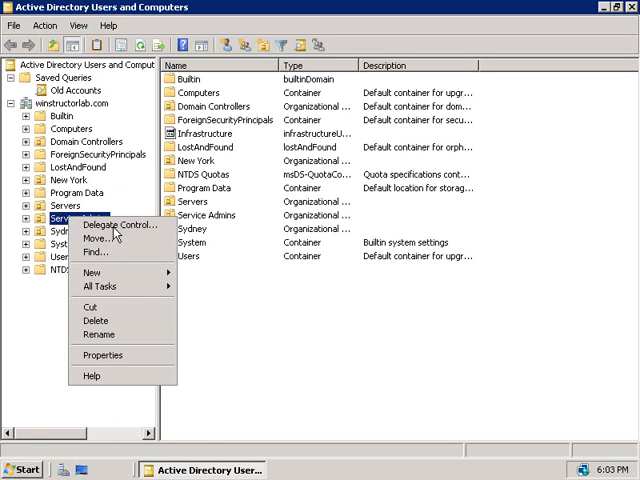
pyautogui.click(102, 356)
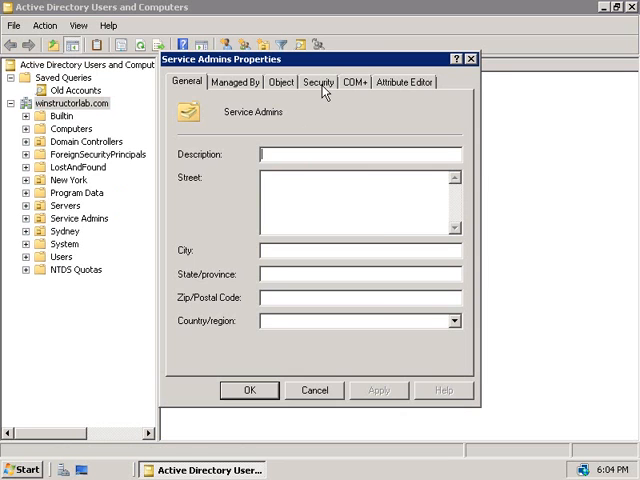
pyautogui.click(320, 82)
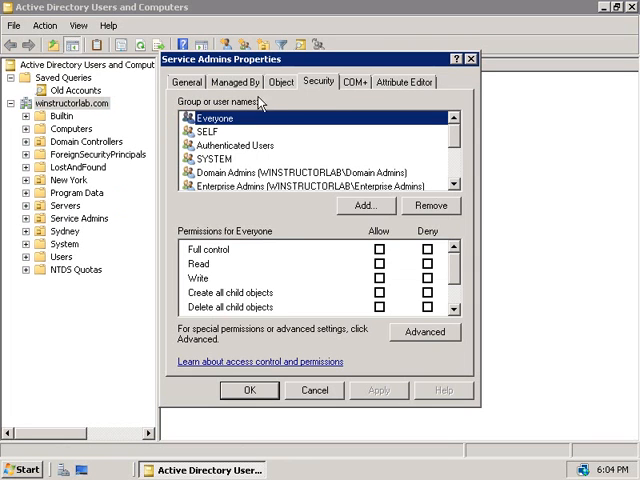
pyautogui.moveTo(380, 100)
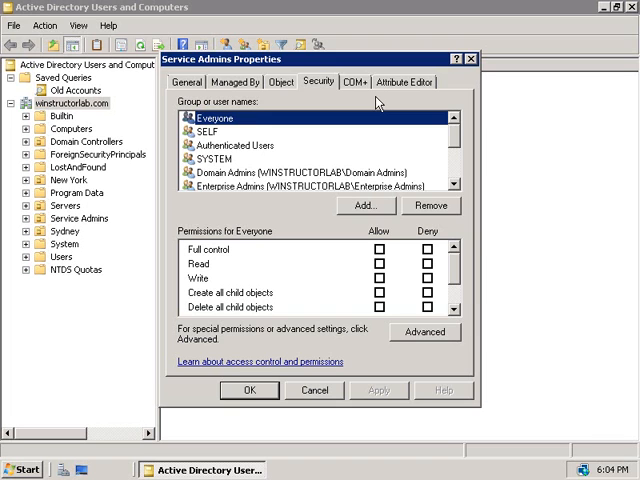
pyautogui.moveTo(398, 160)
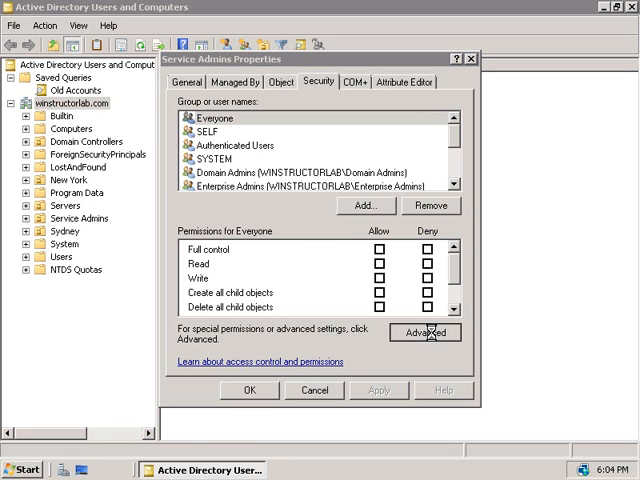
# Step: In Advanced security, stop inheriting parent permissions and remove every existing entry
pyautogui.click(424, 332)
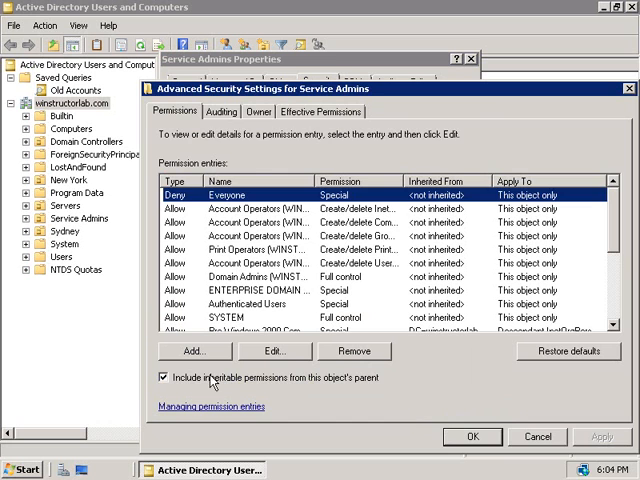
pyautogui.click(164, 376)
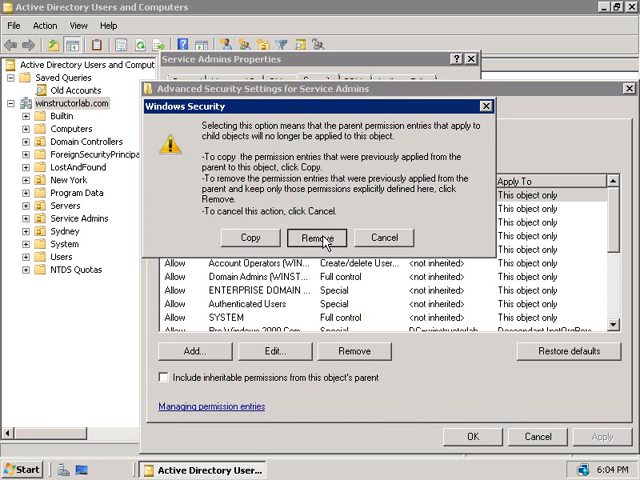
pyautogui.click(316, 236)
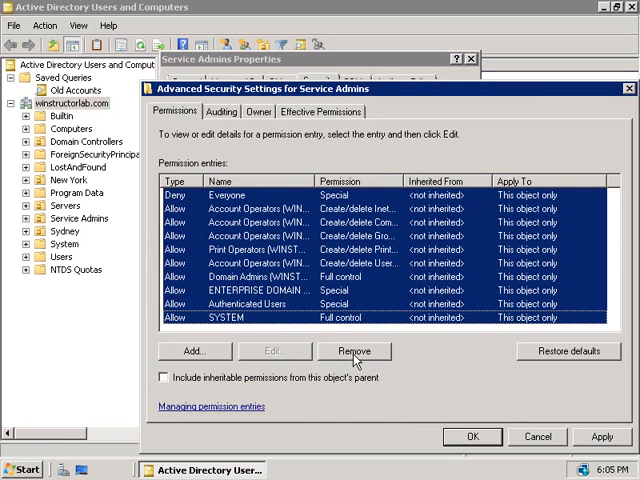
pyautogui.click(354, 352)
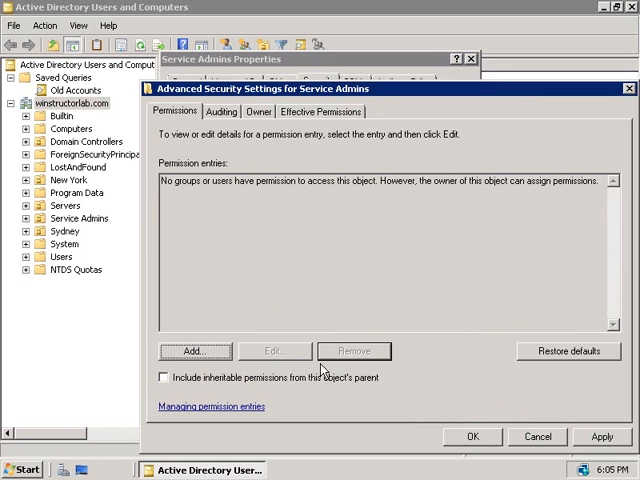
# Step: Add Enterprise Admins with Full control allowed over the unit and its descendants
pyautogui.click(196, 352)
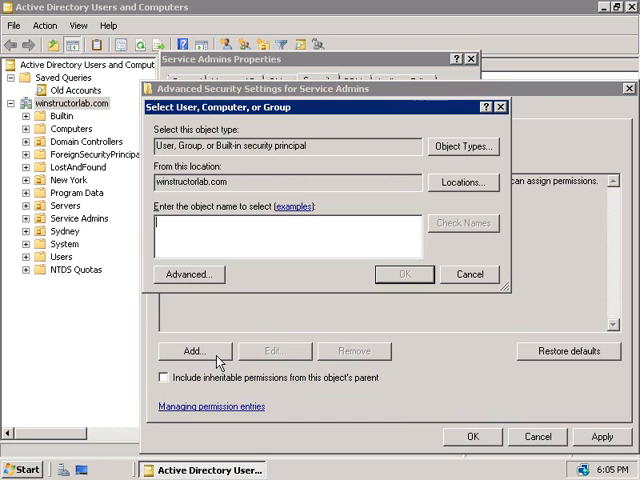
pyautogui.write('e')
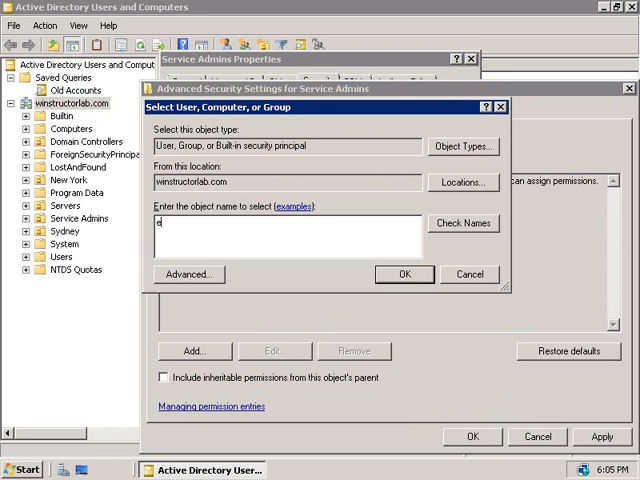
pyautogui.write('nt')
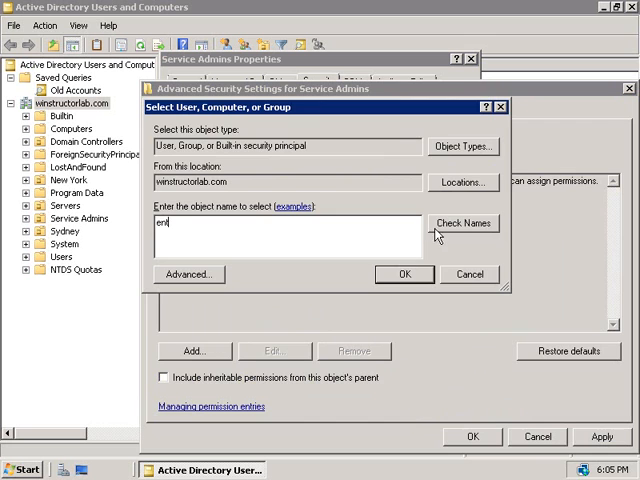
pyautogui.click(464, 222)
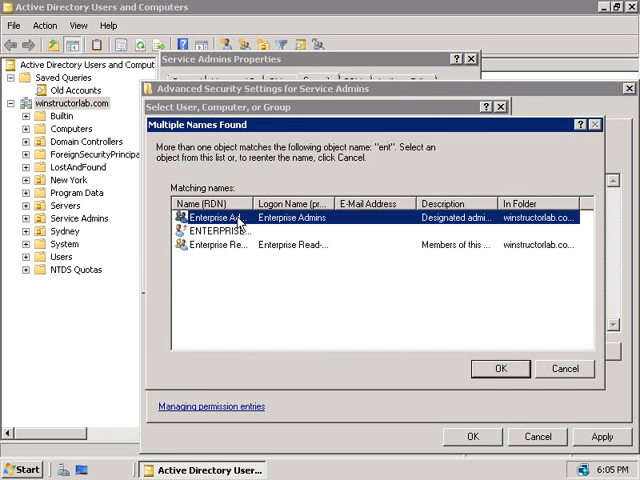
pyautogui.click(500, 368)
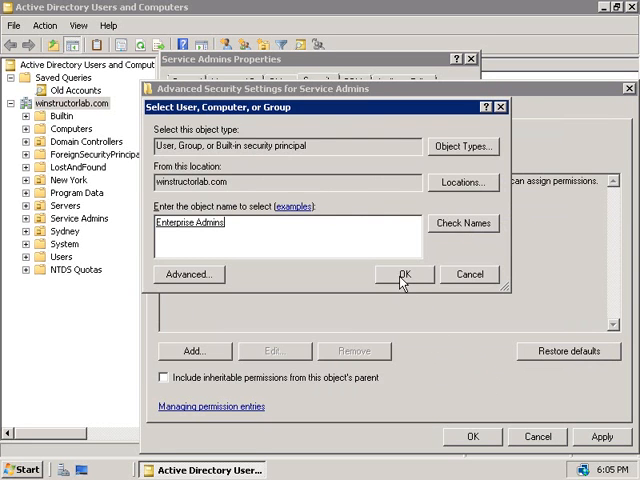
pyautogui.click(404, 274)
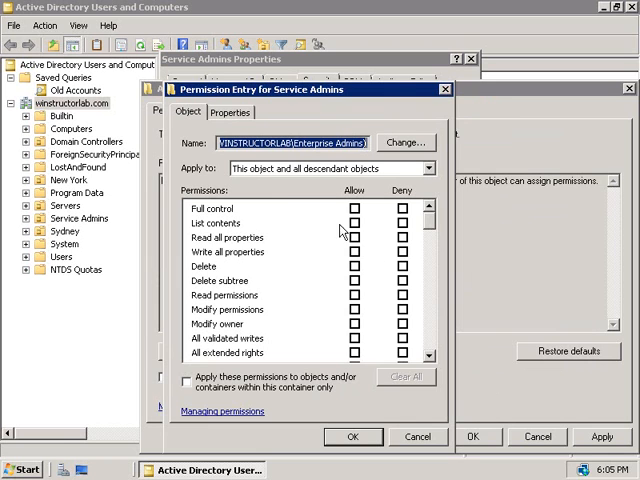
pyautogui.moveTo(284, 190)
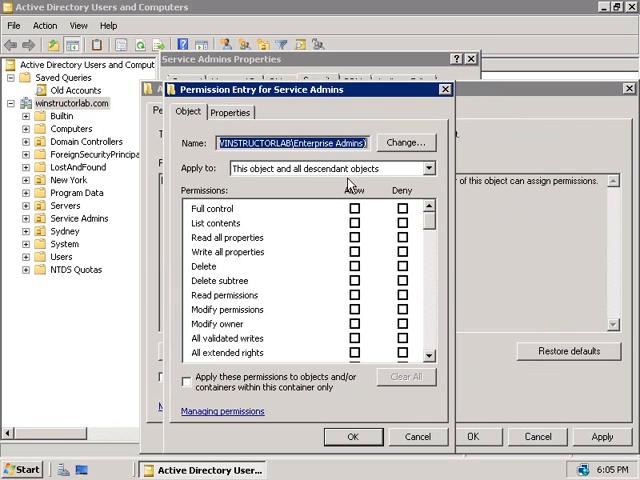
pyautogui.moveTo(310, 158)
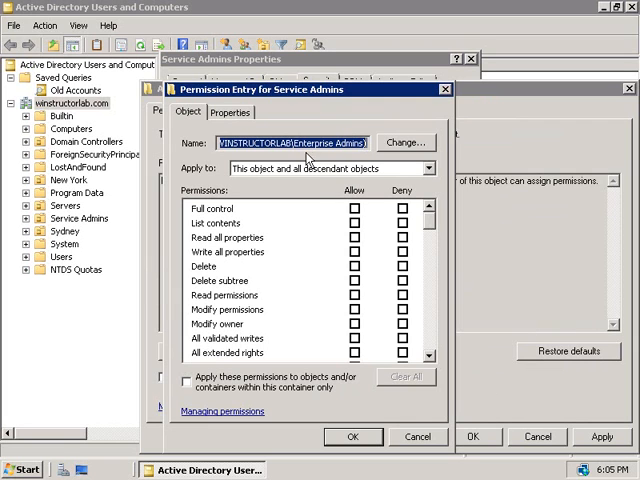
pyautogui.click(354, 208)
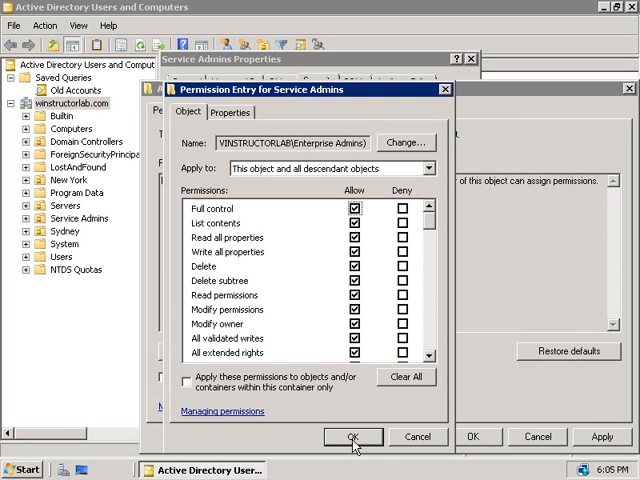
pyautogui.click(352, 436)
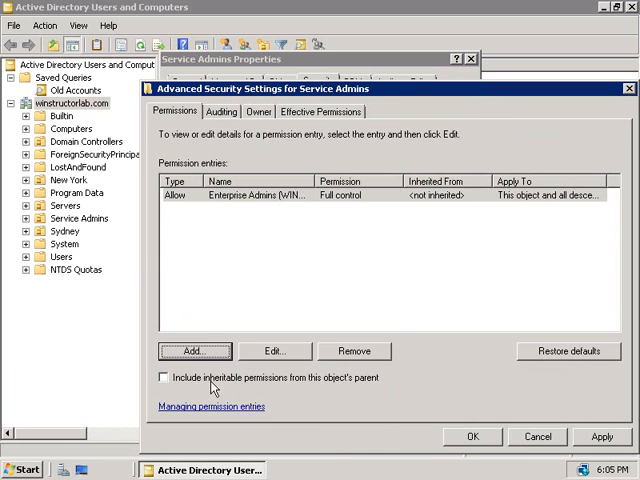
# Step: Add a permission entry for Domain Admins with Full control on the Service Admins OU
pyautogui.click(194, 350)
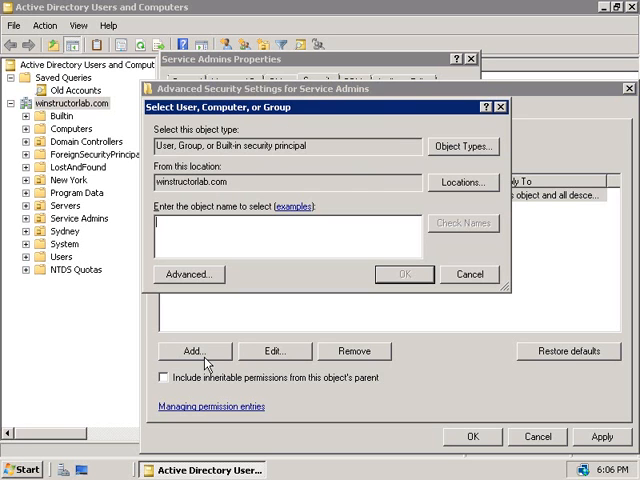
pyautogui.write('dom')
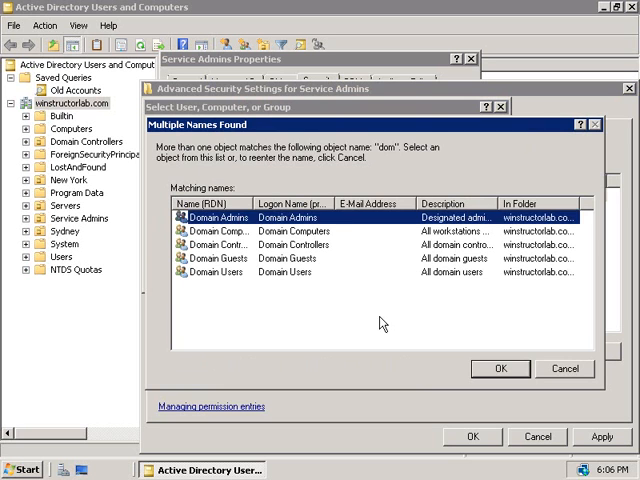
pyautogui.click(500, 368)
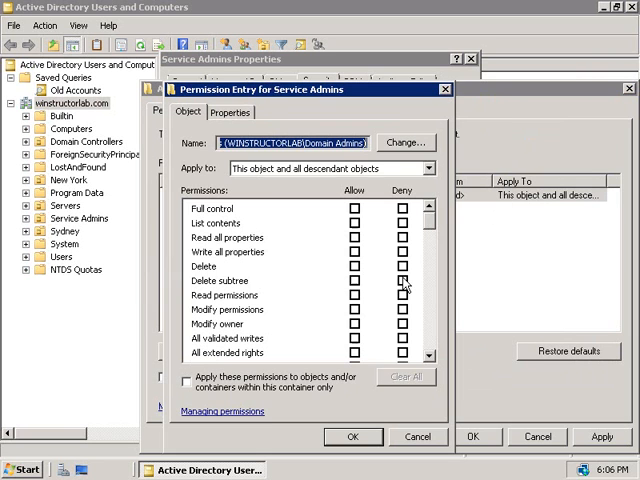
pyautogui.click(356, 208)
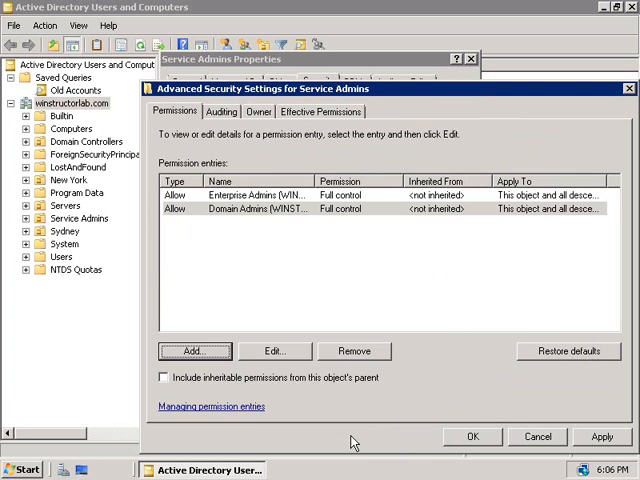
# Step: Add Administrators as a further group with Full control on the OU
pyautogui.click(194, 352)
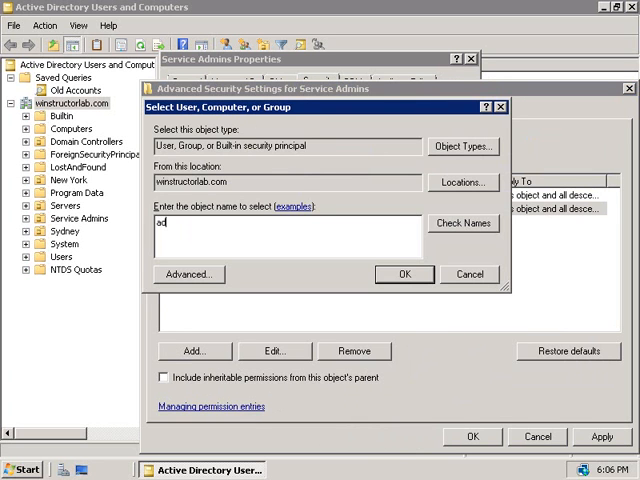
pyautogui.click(464, 224)
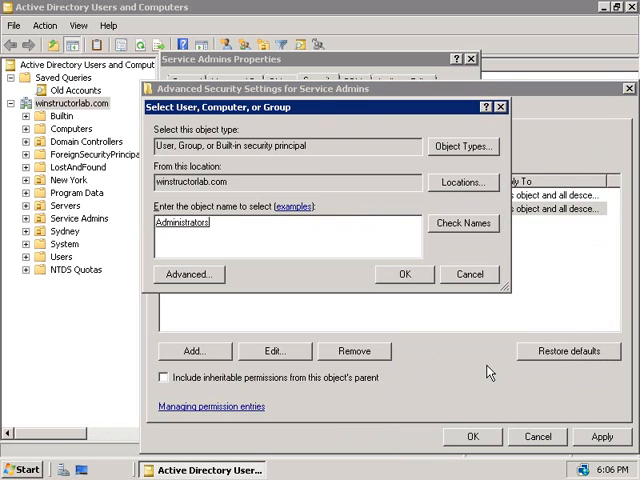
pyautogui.click(404, 272)
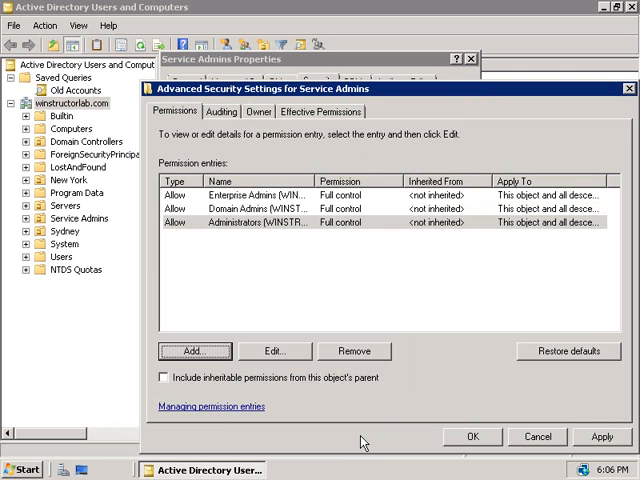
pyautogui.moveTo(352, 438)
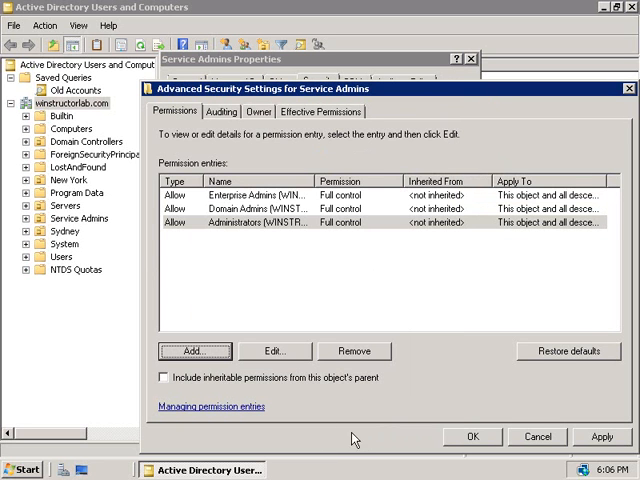
# Step: Add Pre-Windows 2000 Compatible Access as a new permission entry on the Service Admins OU
pyautogui.click(196, 352)
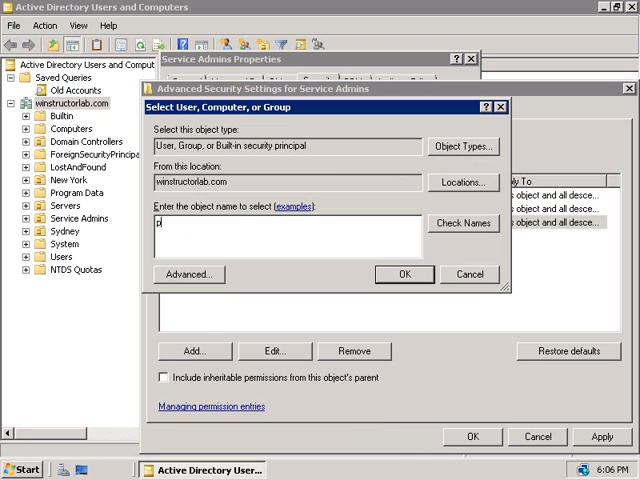
pyautogui.write('re')
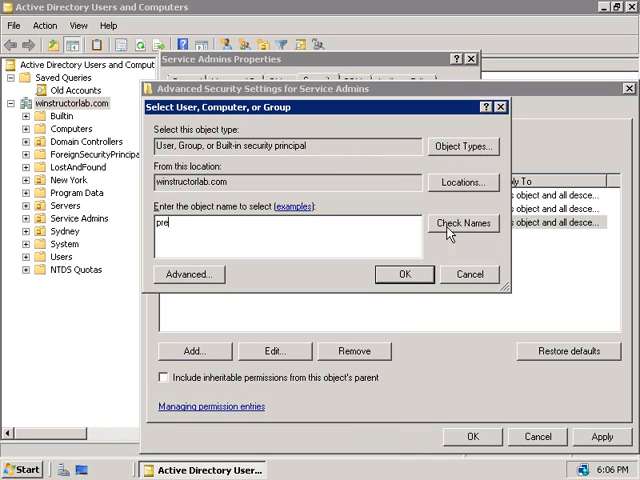
pyautogui.click(464, 224)
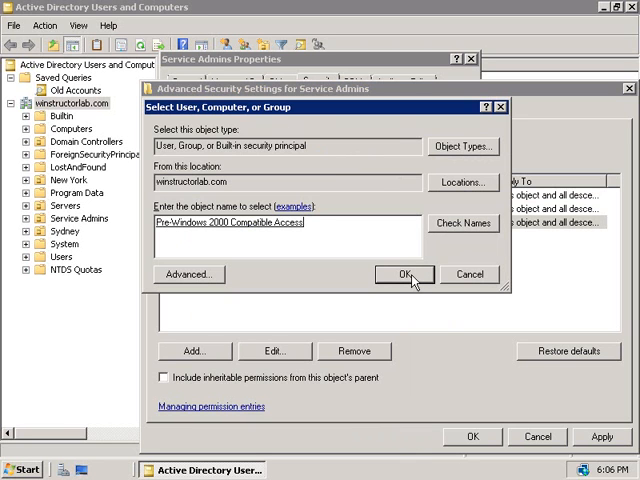
pyautogui.click(404, 274)
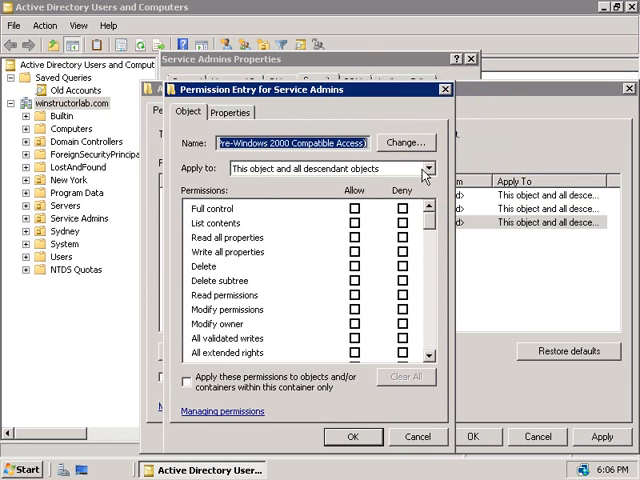
# Step: Scope the entry to descendant user objects allowing List contents, Read all properties and Read permissions, then confirm
pyautogui.click(430, 168)
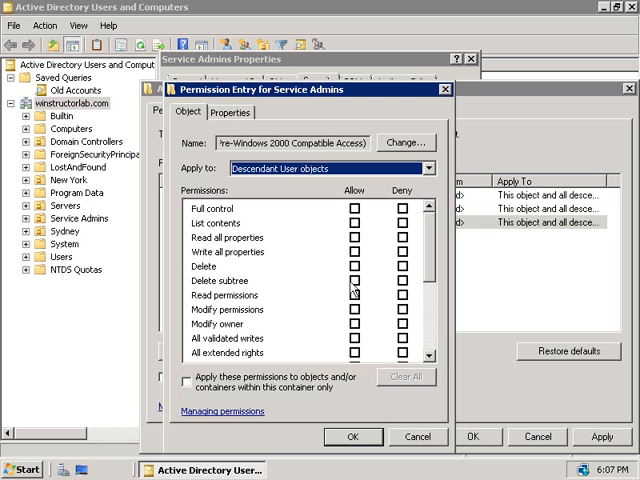
pyautogui.click(354, 224)
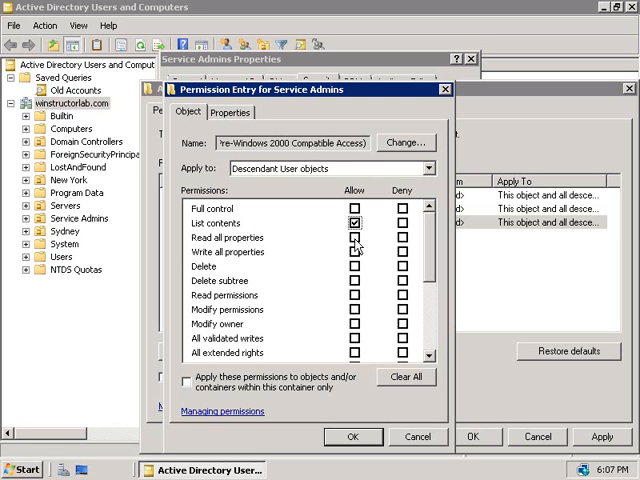
pyautogui.click(356, 238)
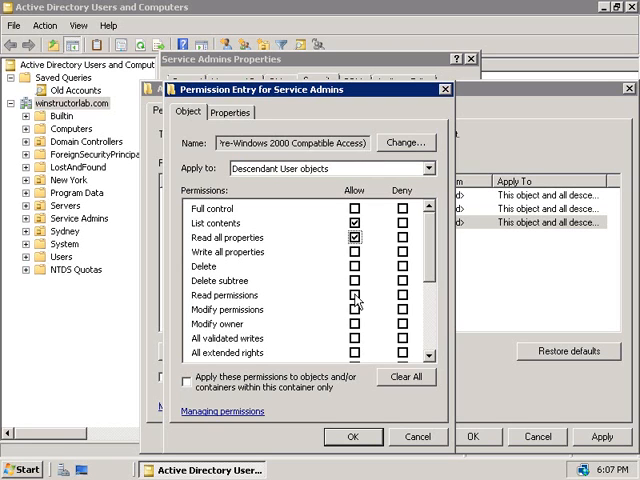
pyautogui.click(352, 296)
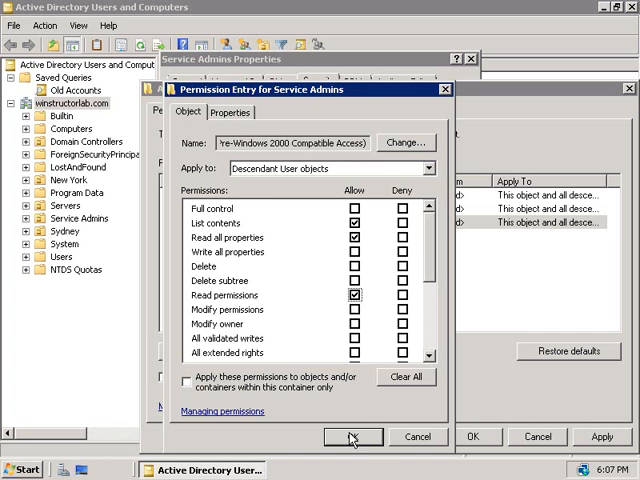
pyautogui.click(352, 436)
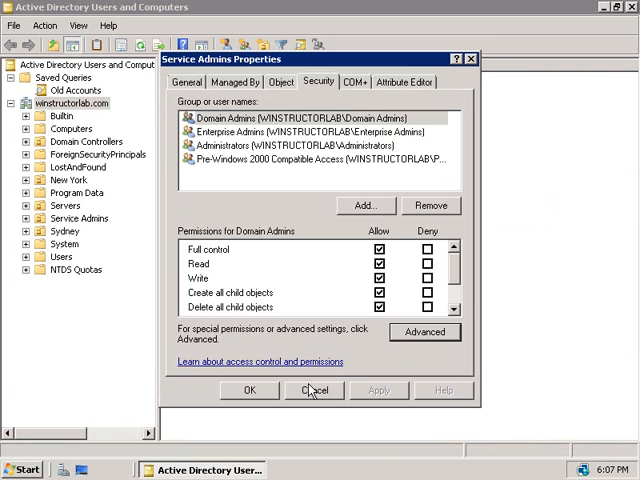
pyautogui.click(314, 390)
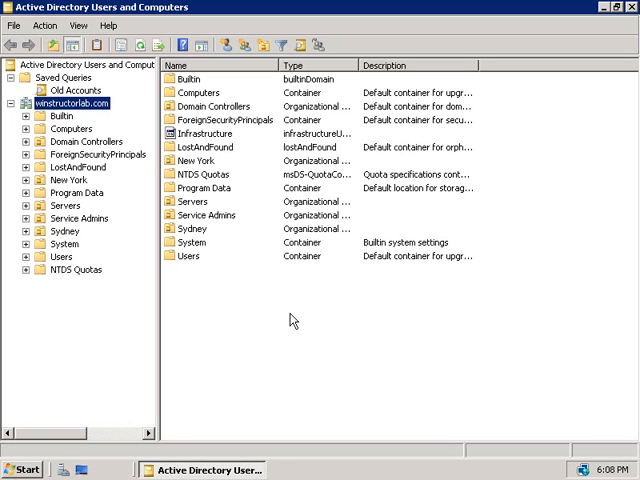
pyautogui.moveTo(70, 450)
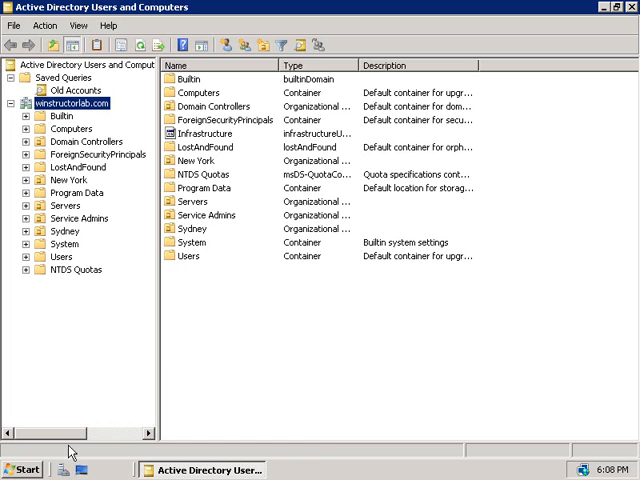
# Step: Launch Group Policy Management from Administrative Tools and expand Forest > Domains > winstructorlab.com
pyautogui.click(16, 470)
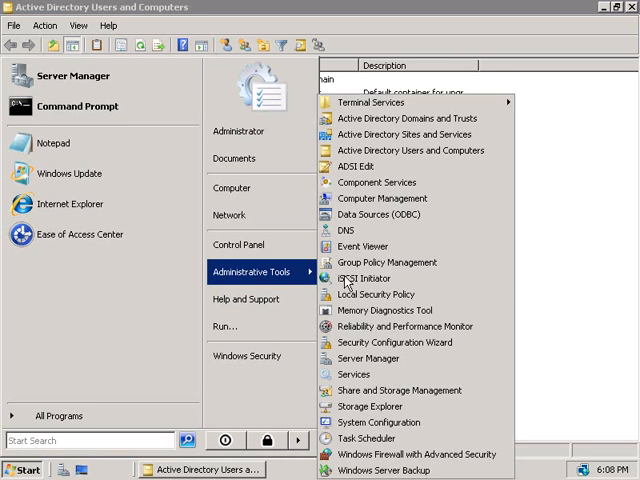
pyautogui.click(386, 262)
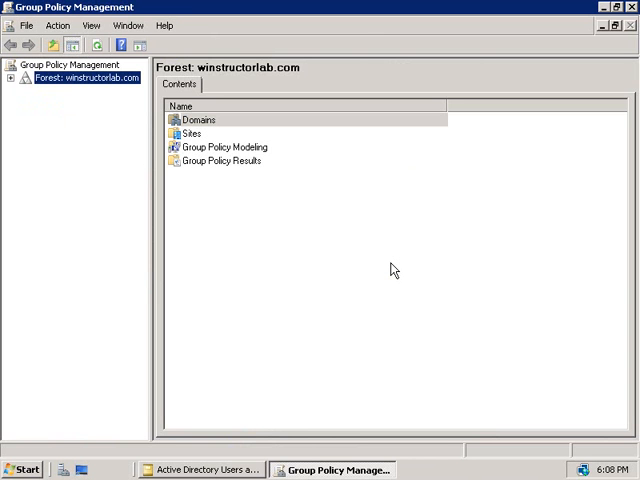
pyautogui.click(12, 78)
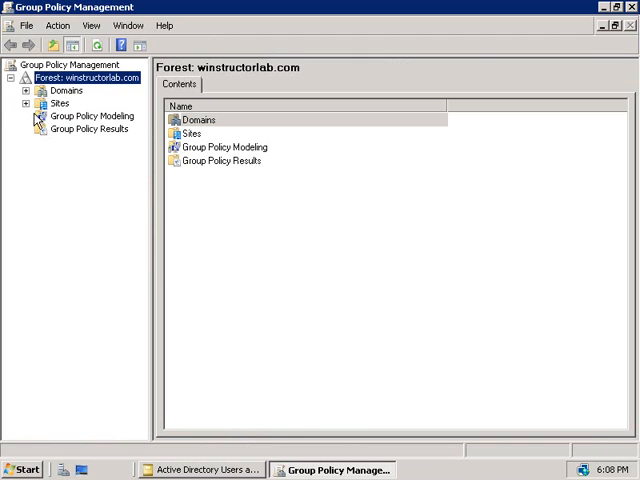
pyautogui.click(24, 90)
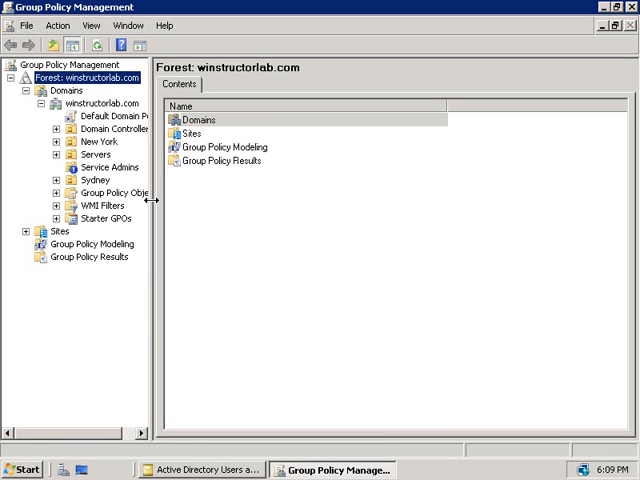
pyautogui.moveTo(108, 172)
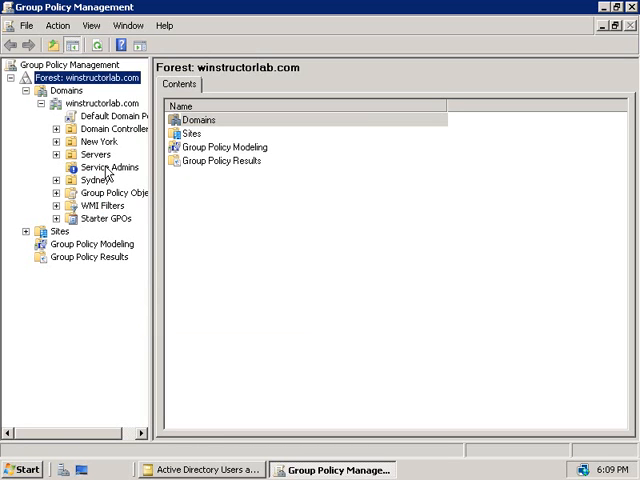